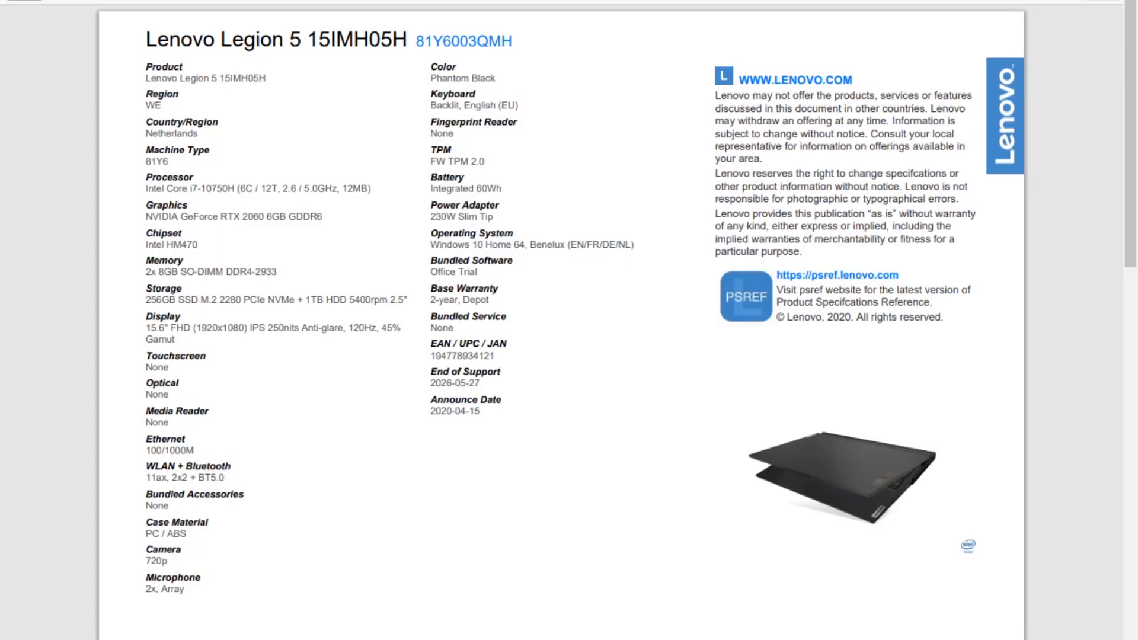
- Scroll the PDF to the Lenovo Legion 5 15IMH05H Platform Specifications page
scroll(down, 3)
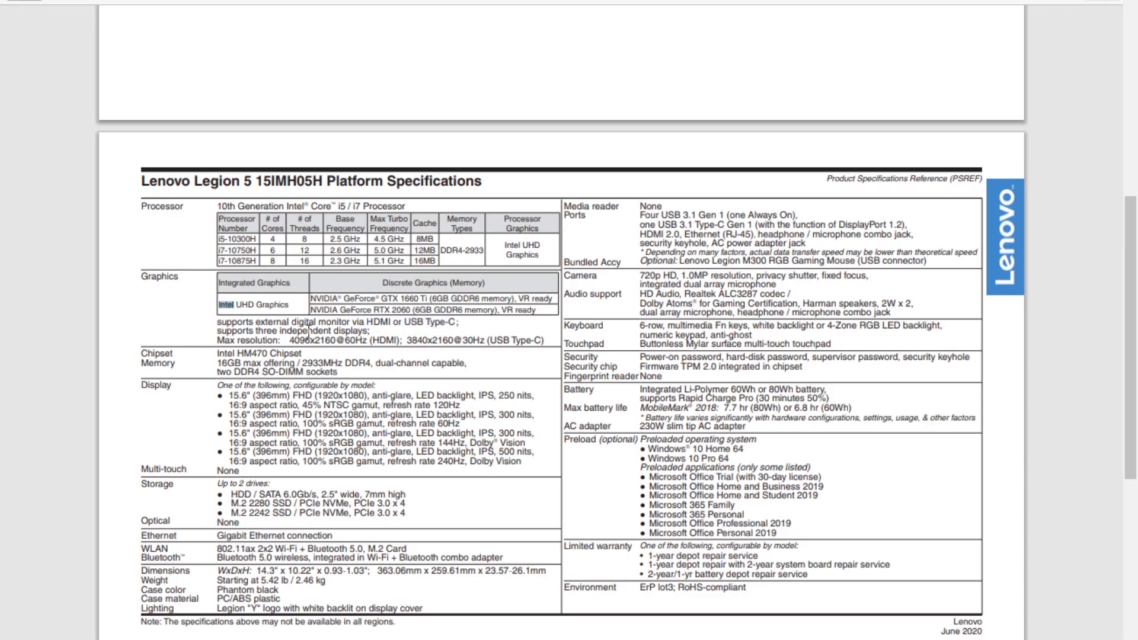
drag(218, 342, 529, 342)
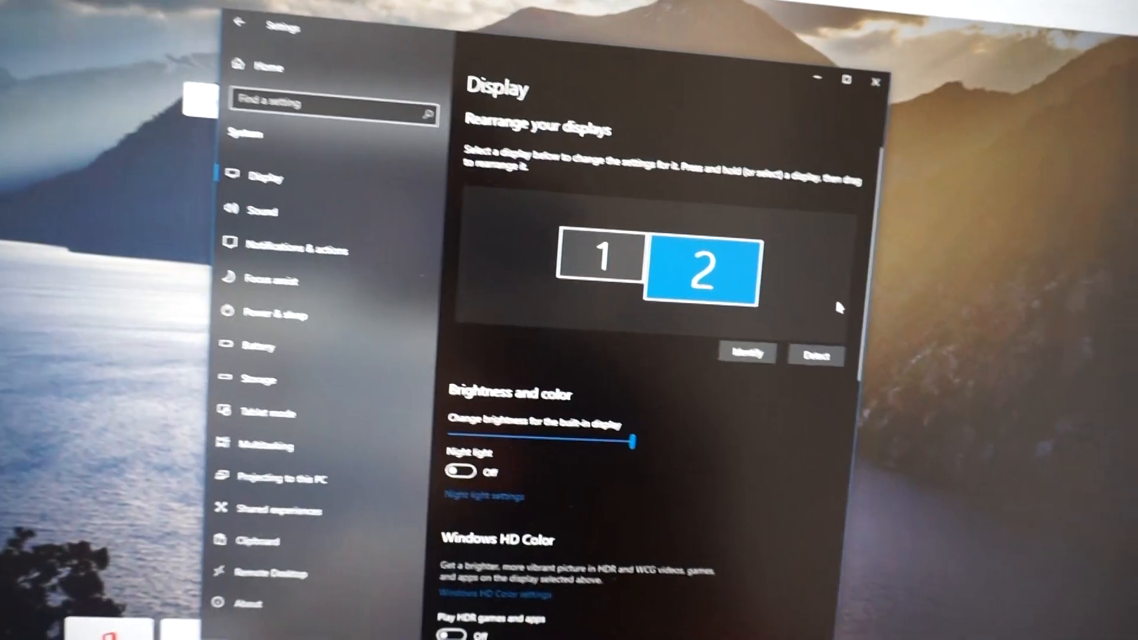
- From Advanced display settings, open Display adapter properties for Display 2: 27GL850
scroll(down, 3)
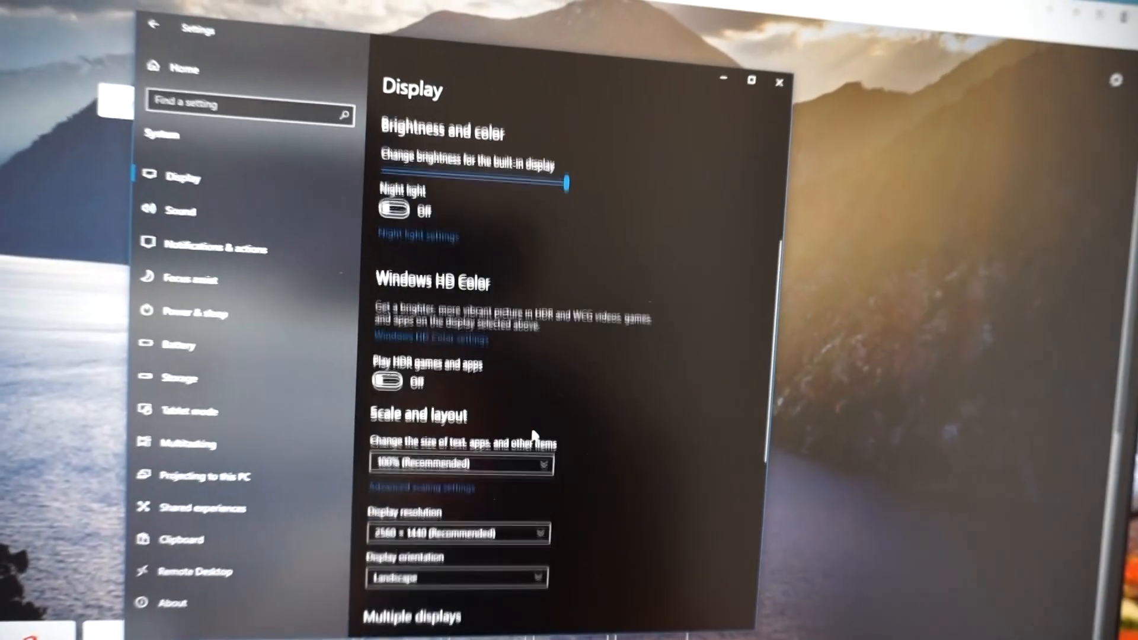
scroll(down, 3)
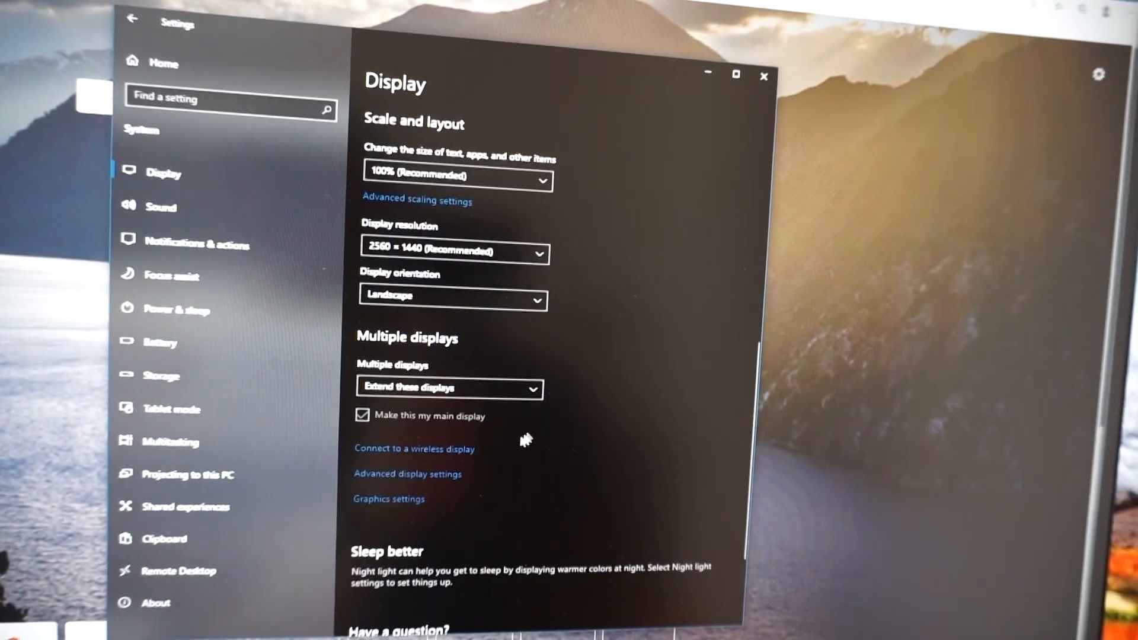
click(407, 475)
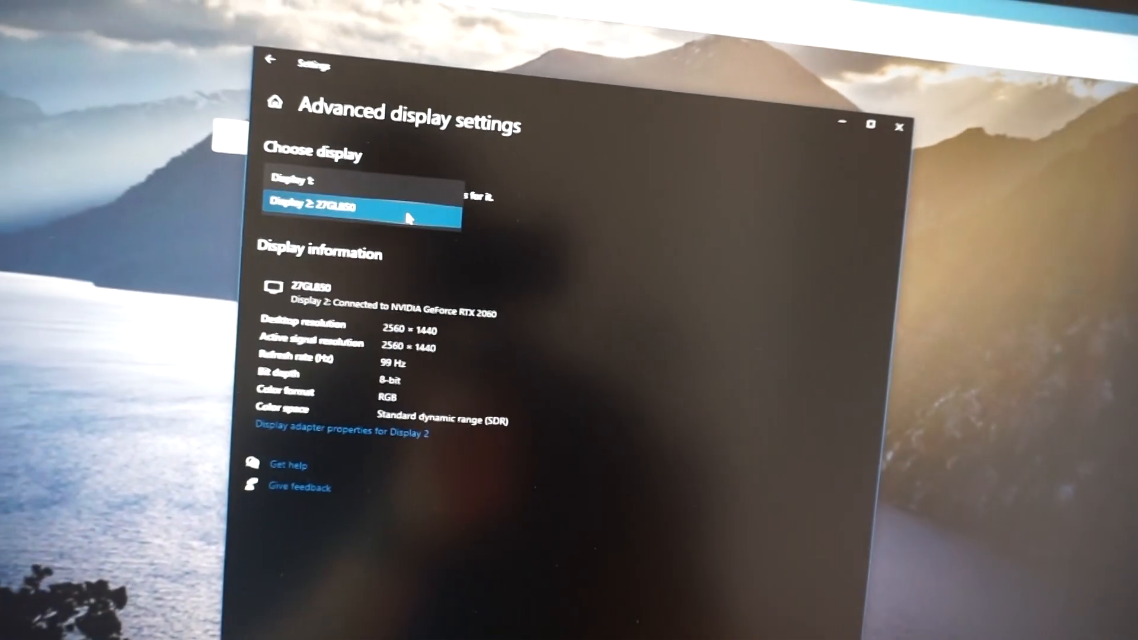
click(343, 433)
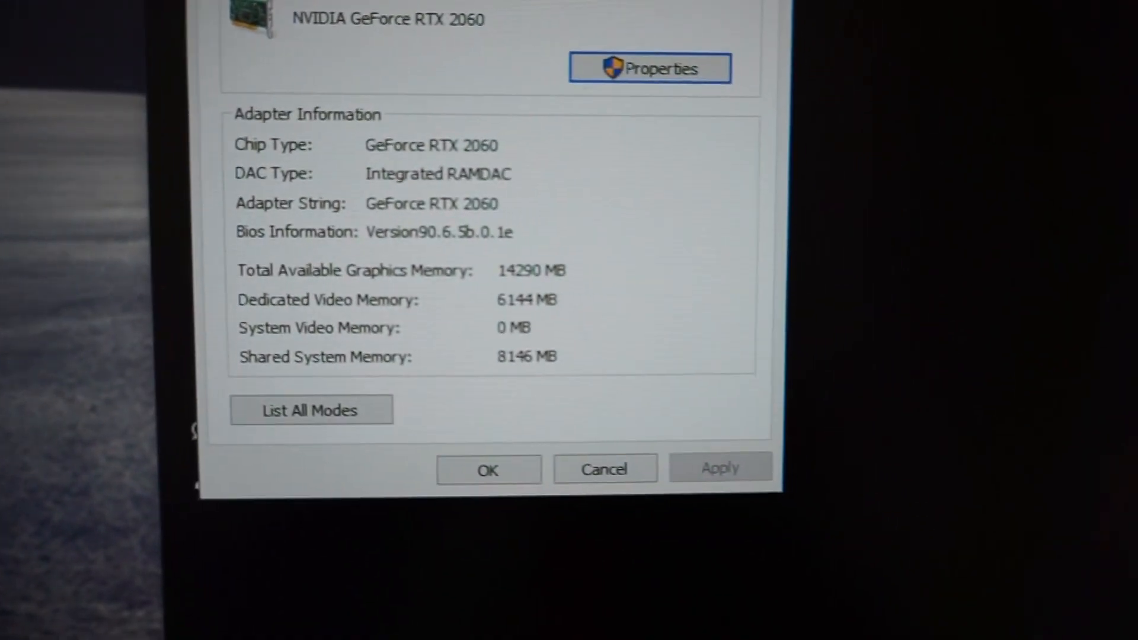
click(439, 211)
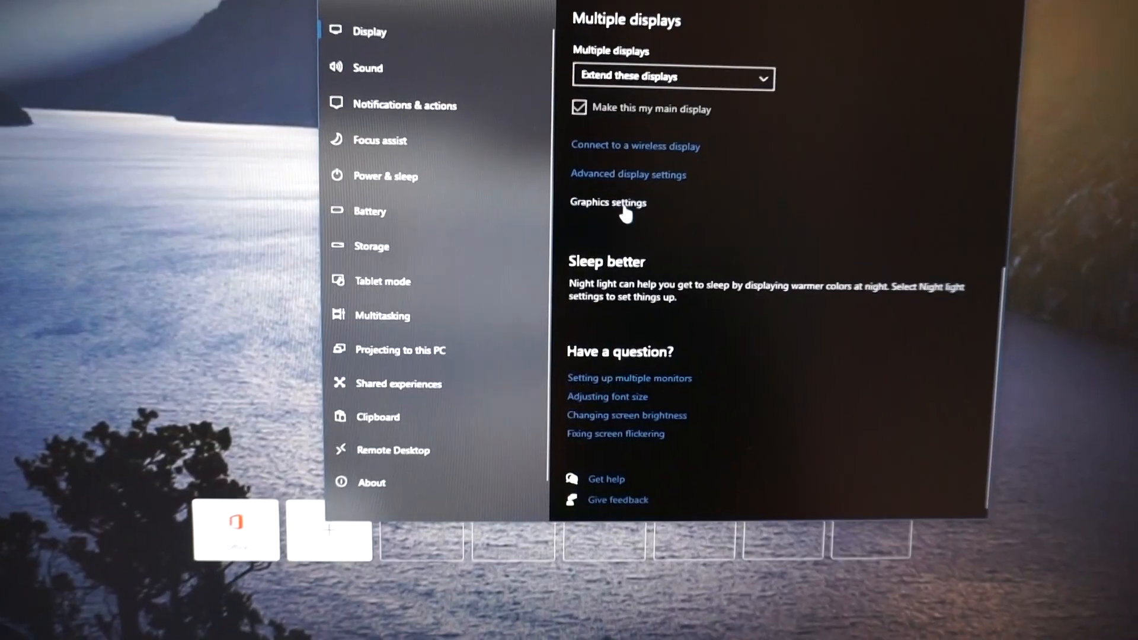
click(628, 174)
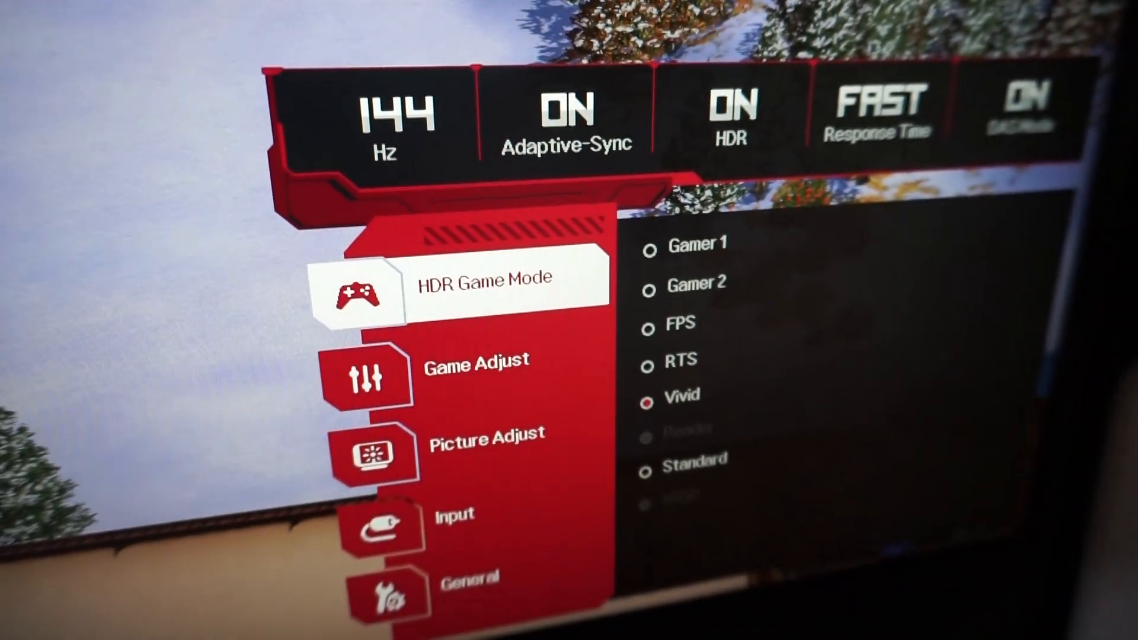
- Open Game Adjust in the monitor menu and view the Adaptive-Sync On/Off setting
click(476, 361)
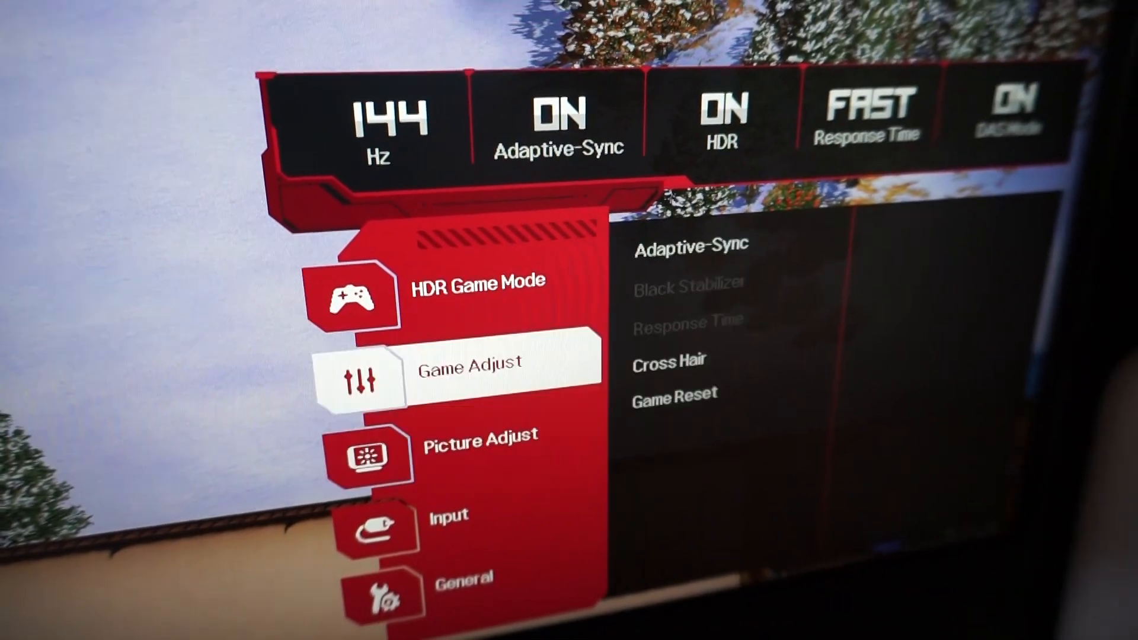
click(689, 244)
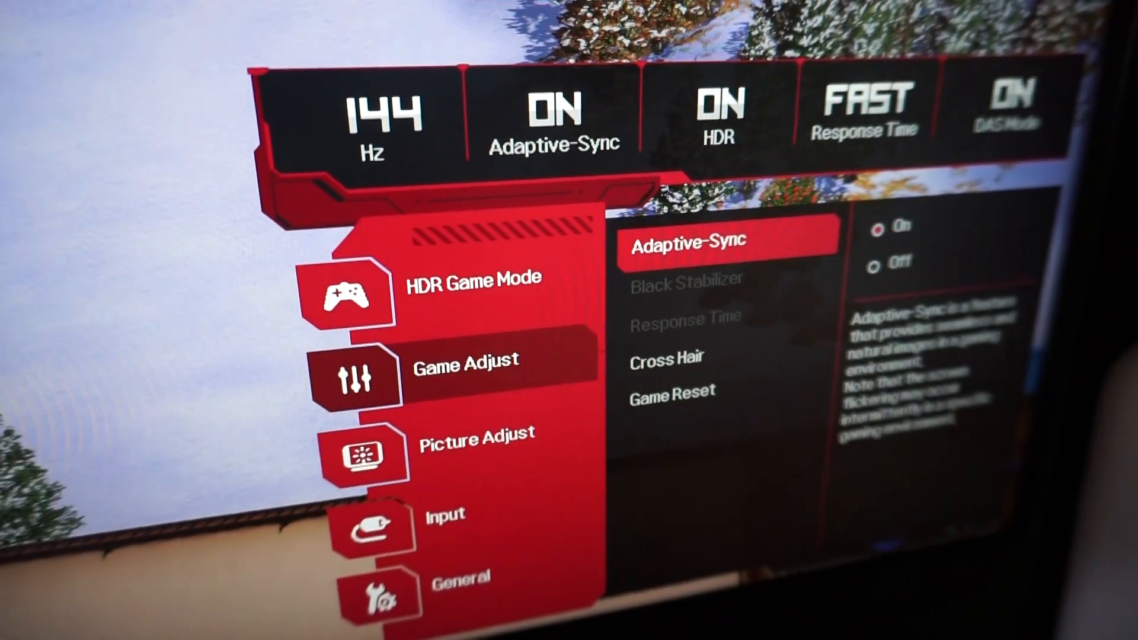